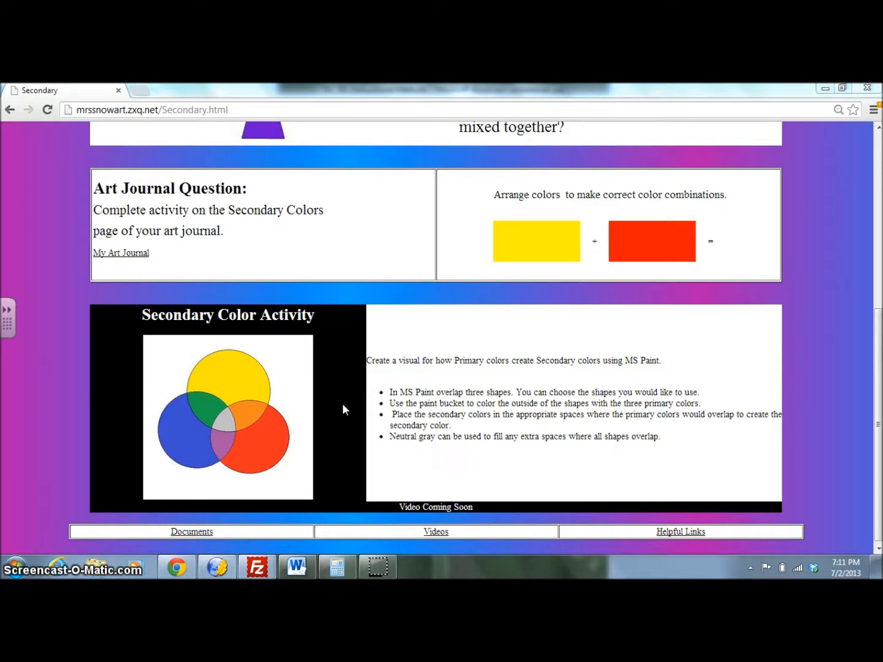
- Launch Paint from Start > All Programs > Accessories to get a blank canvas
left_click(341, 408)
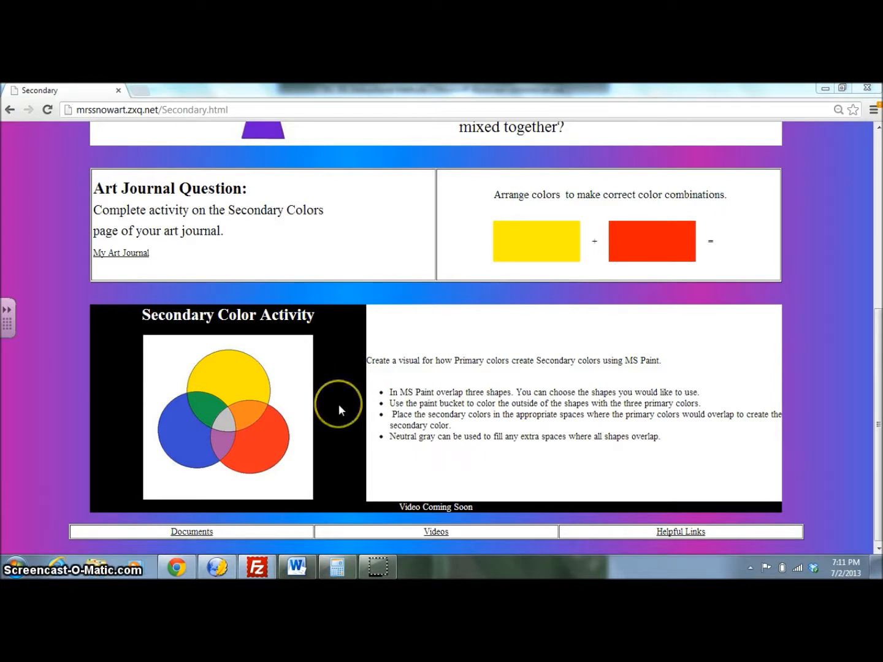
mouse_move(295, 423)
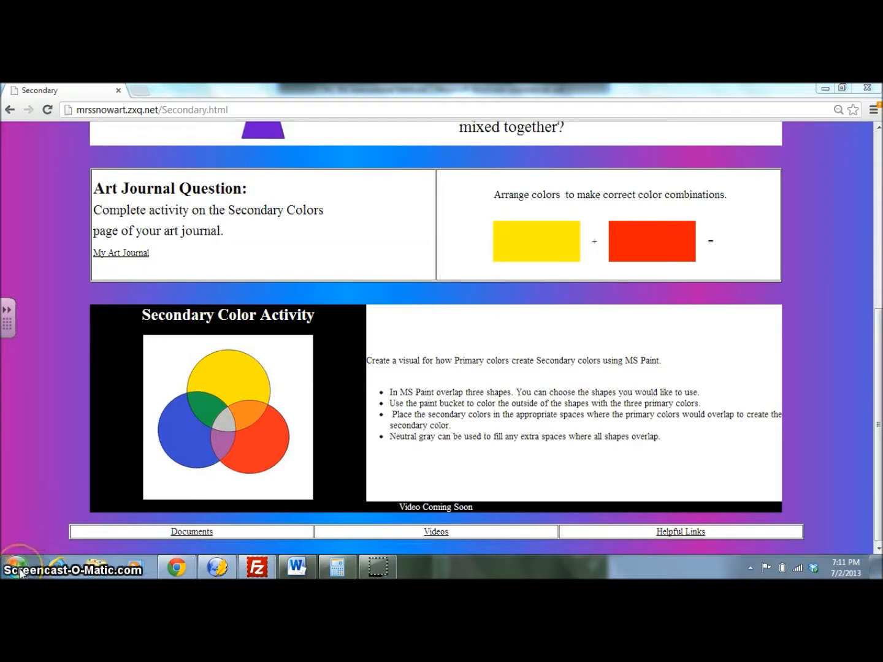
left_click(17, 566)
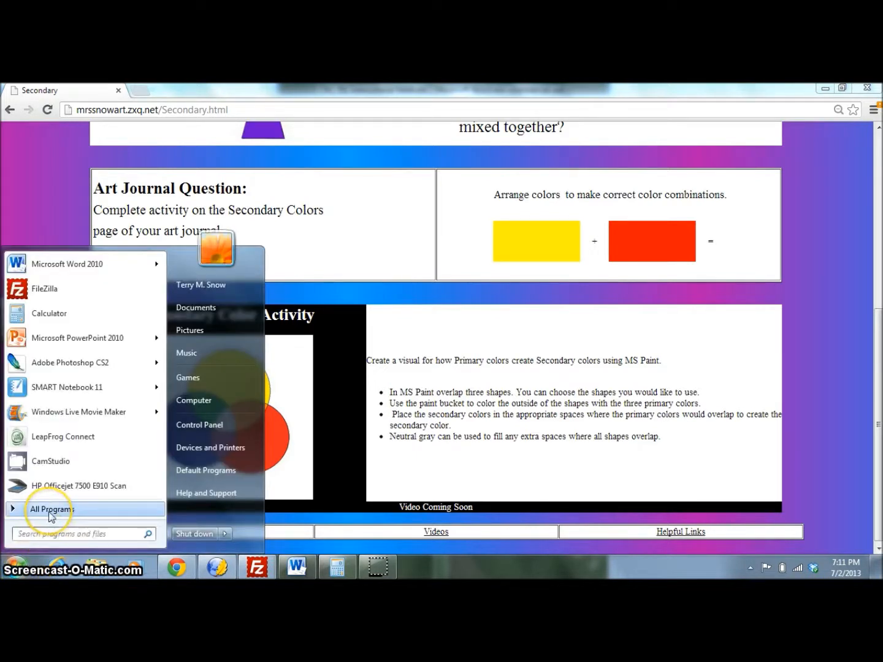
left_click(52, 509)
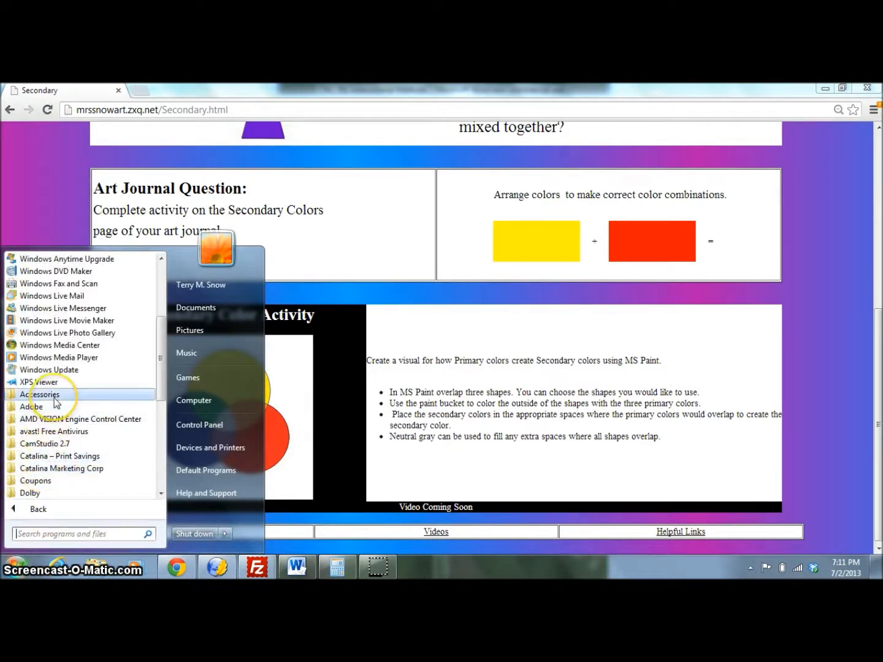
left_click(41, 395)
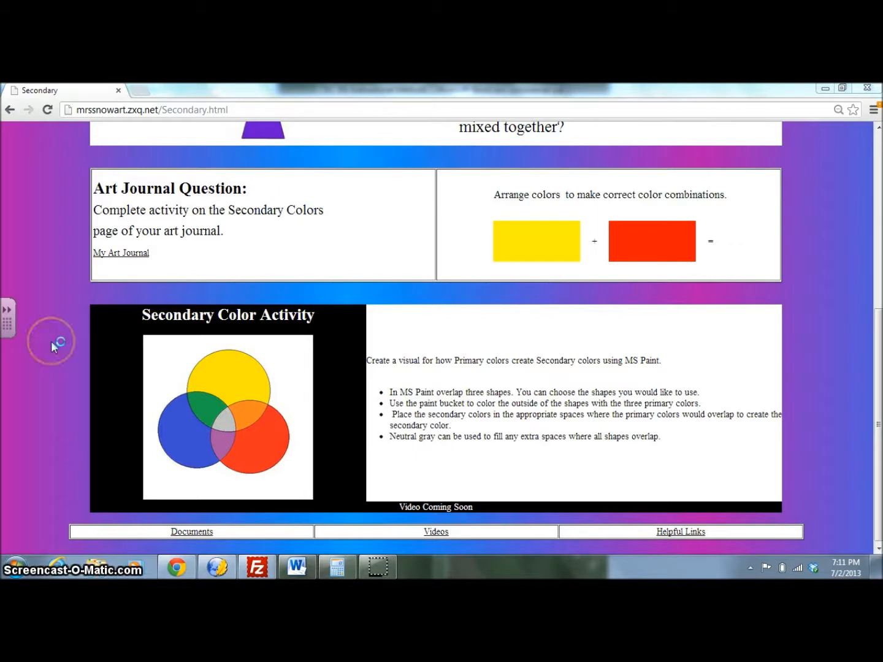
left_click(417, 566)
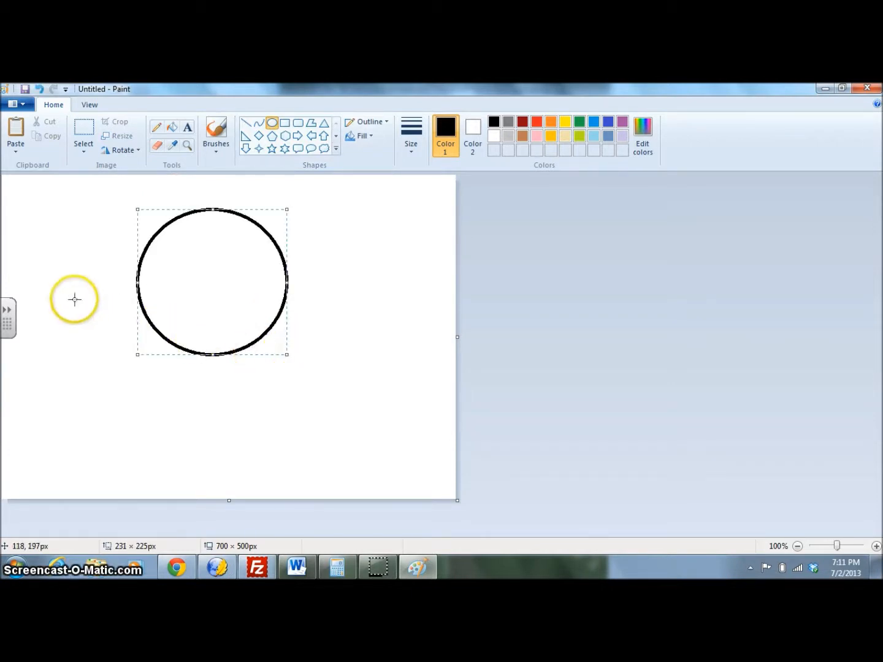
mouse_move(76, 251)
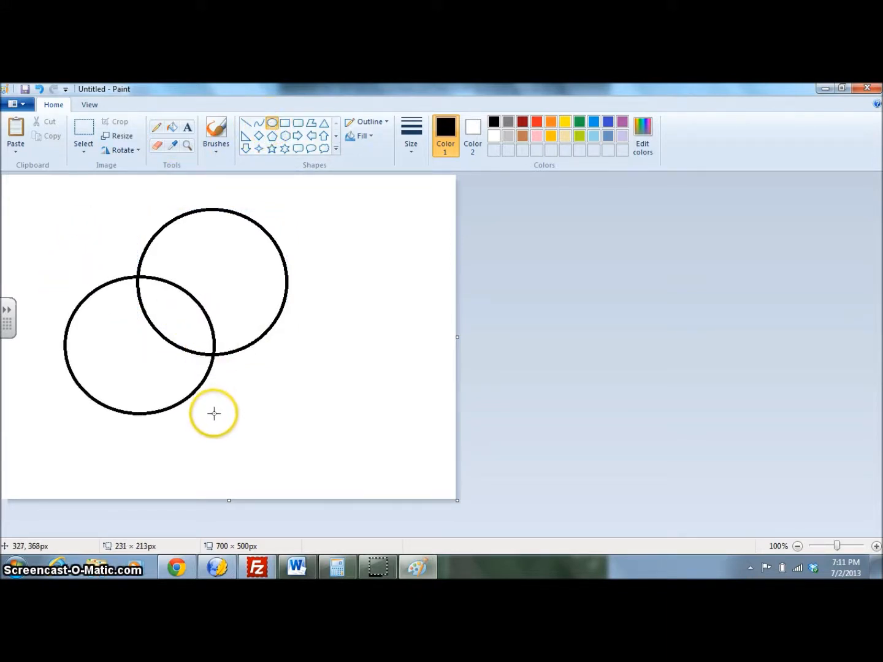
- Draw the third overlapping circle with the Oval tool and enlarge it to match the others
left_click_drag(214, 412, 215, 271)
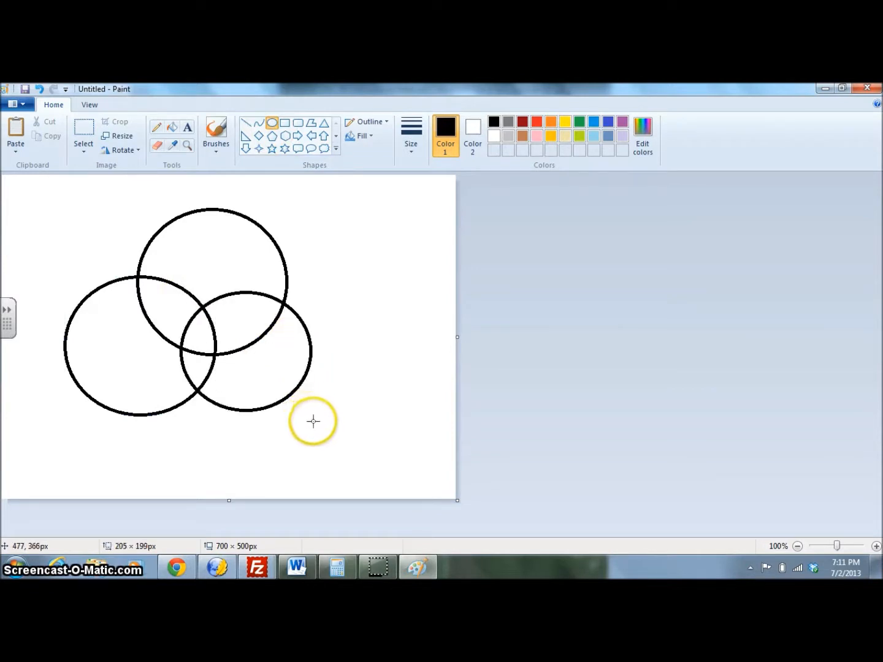
left_click_drag(313, 422, 334, 446)
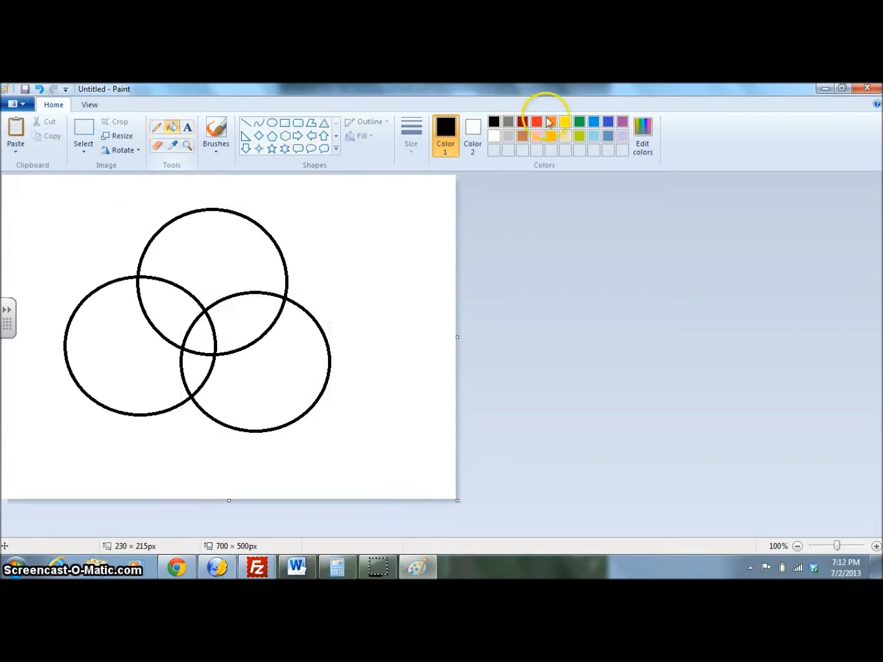
mouse_move(240, 228)
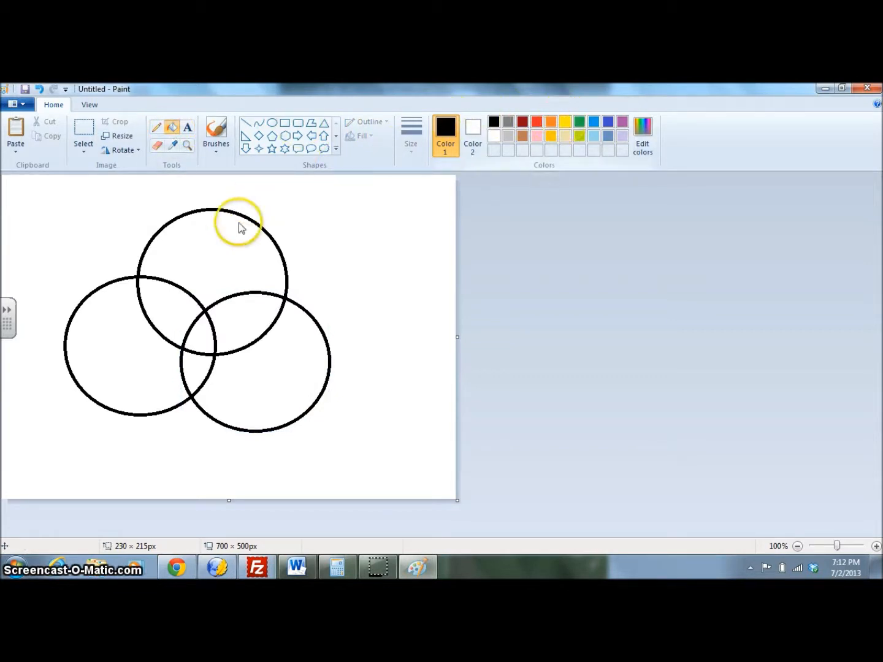
- Bucket-fill the top circle yellow, the lower right circle blue and the left circle red
left_click(221, 247)
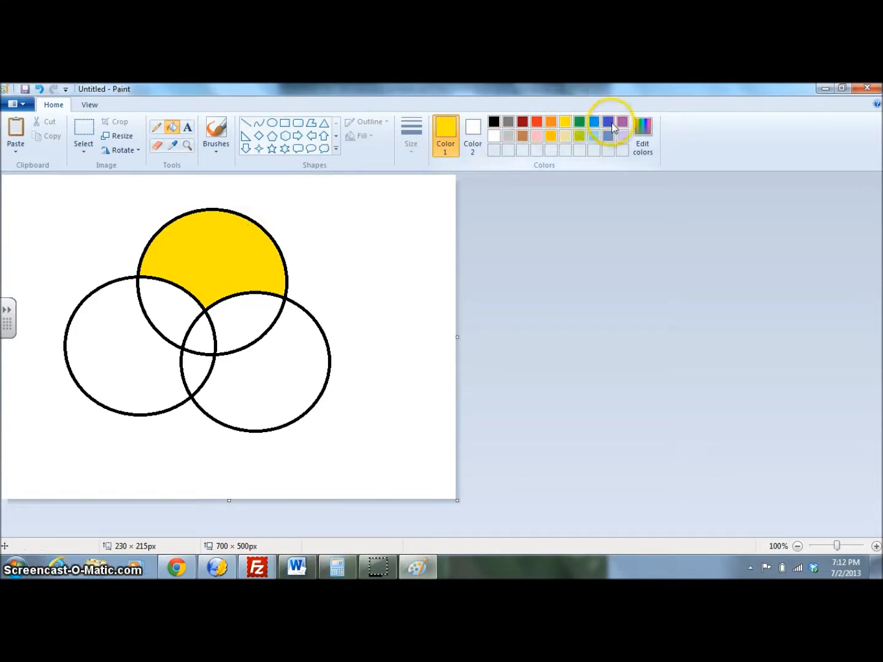
left_click(248, 375)
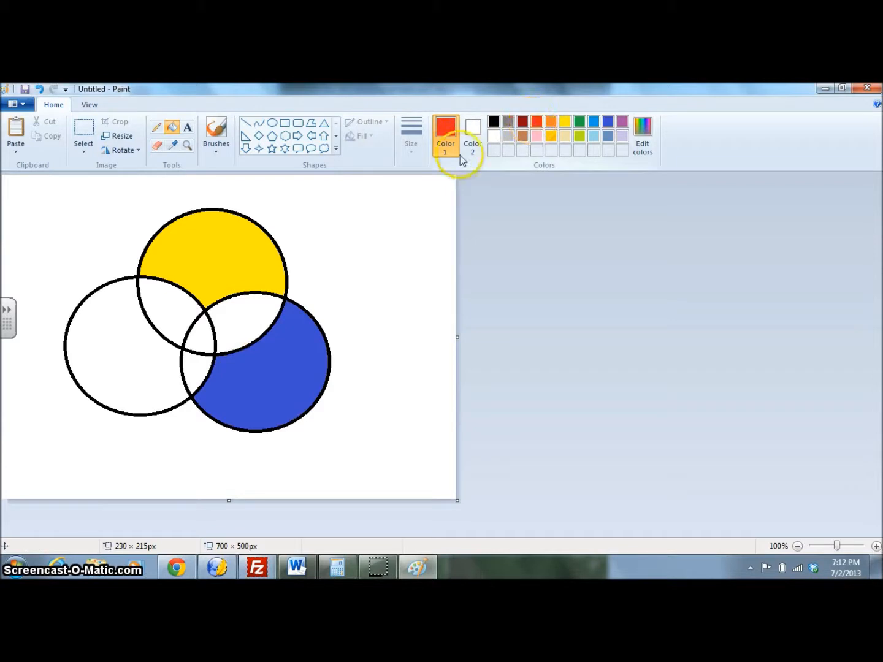
left_click(107, 361)
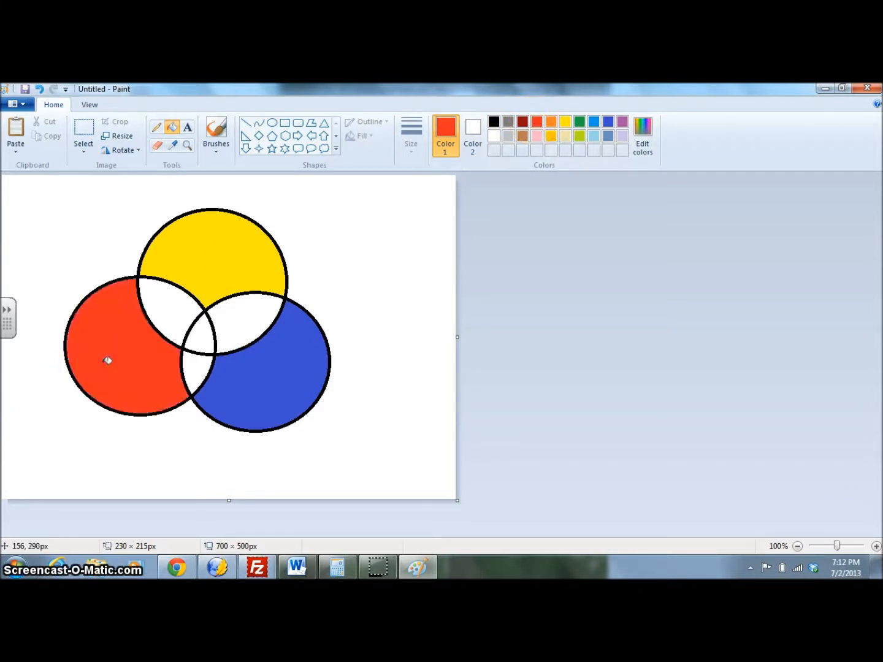
mouse_move(171, 277)
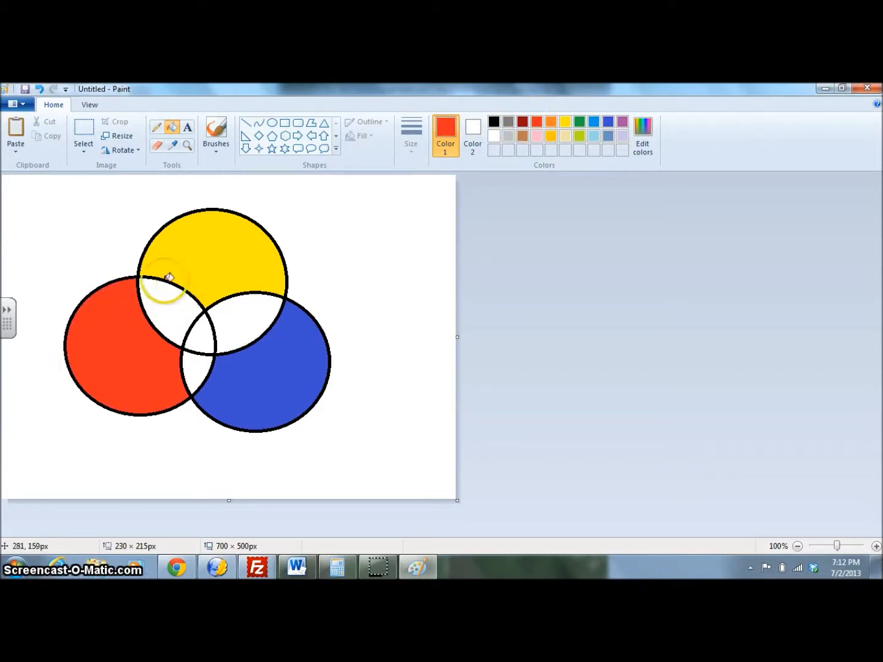
mouse_move(195, 278)
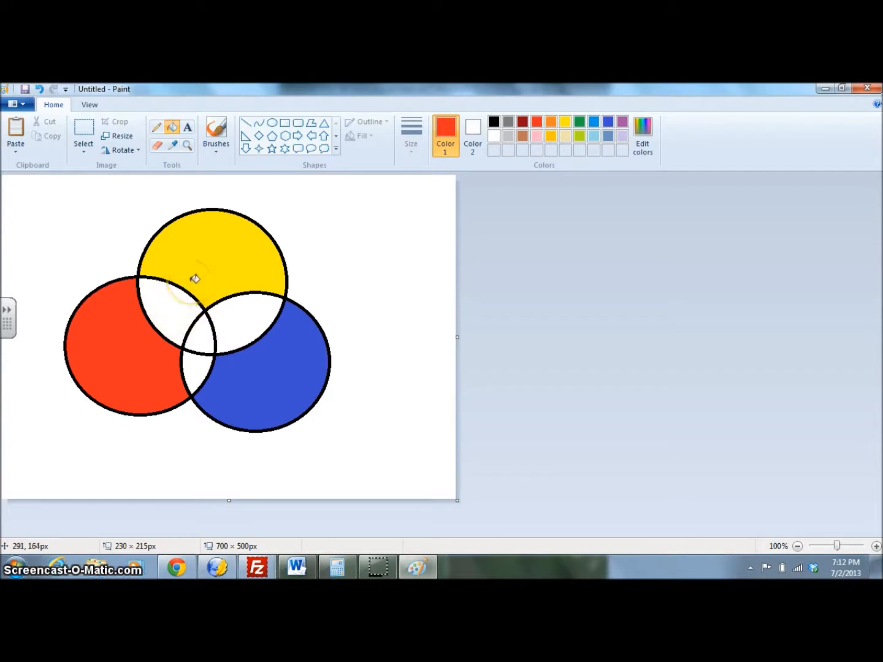
mouse_move(184, 268)
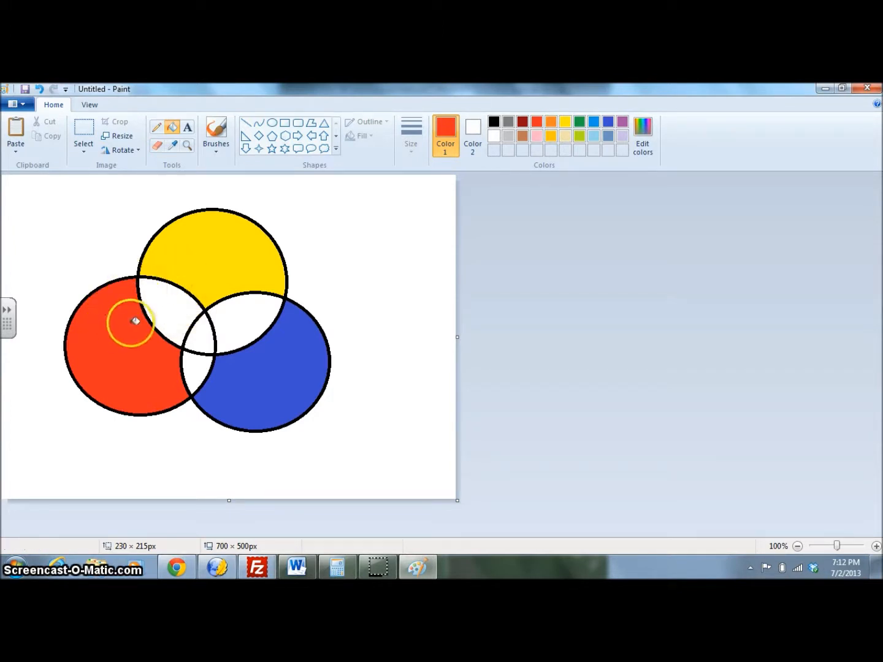
mouse_move(313, 197)
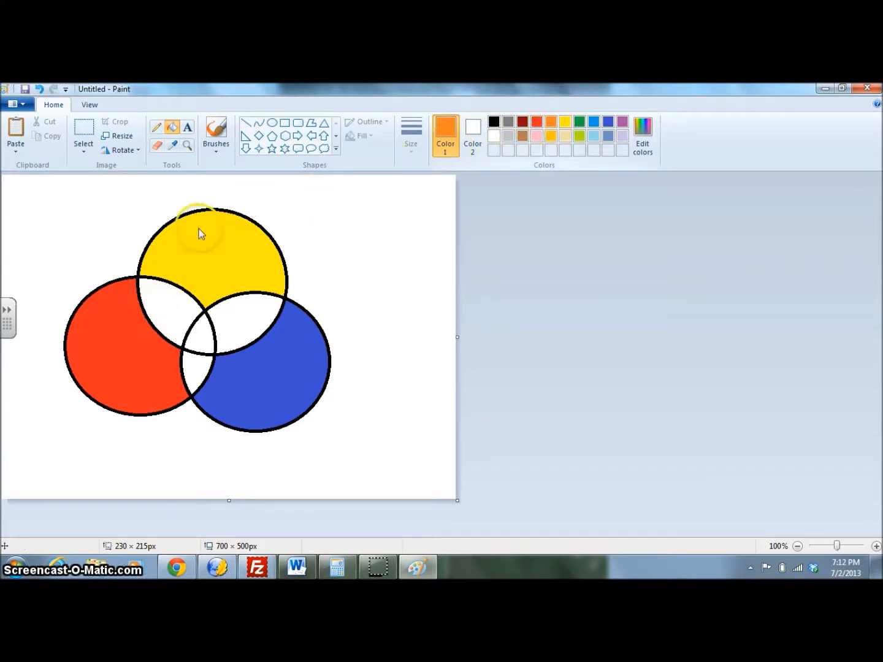
- Fill the yellow–red overlap orange and the yellow–blue overlap green, then pick violet
left_click(167, 304)
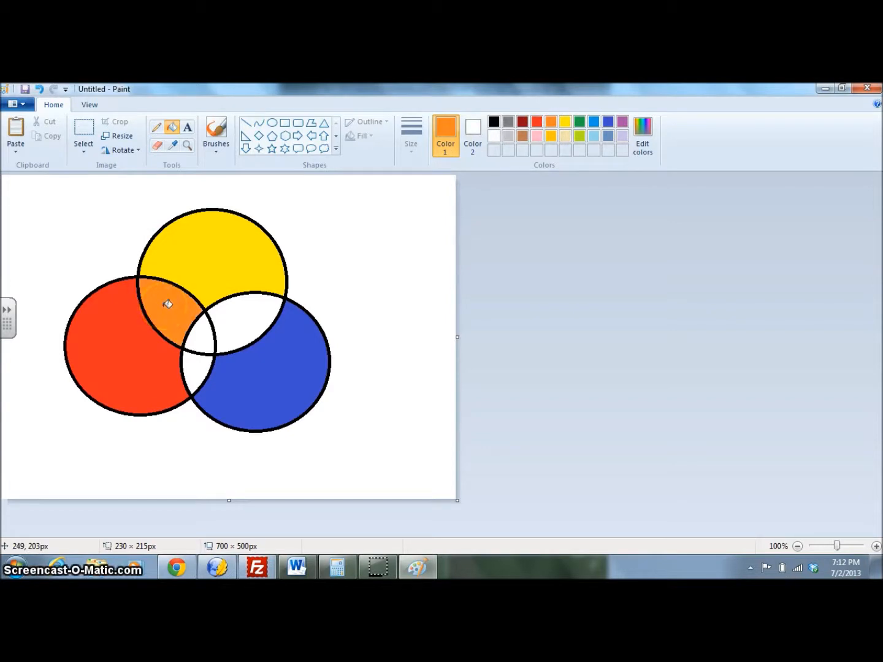
mouse_move(263, 270)
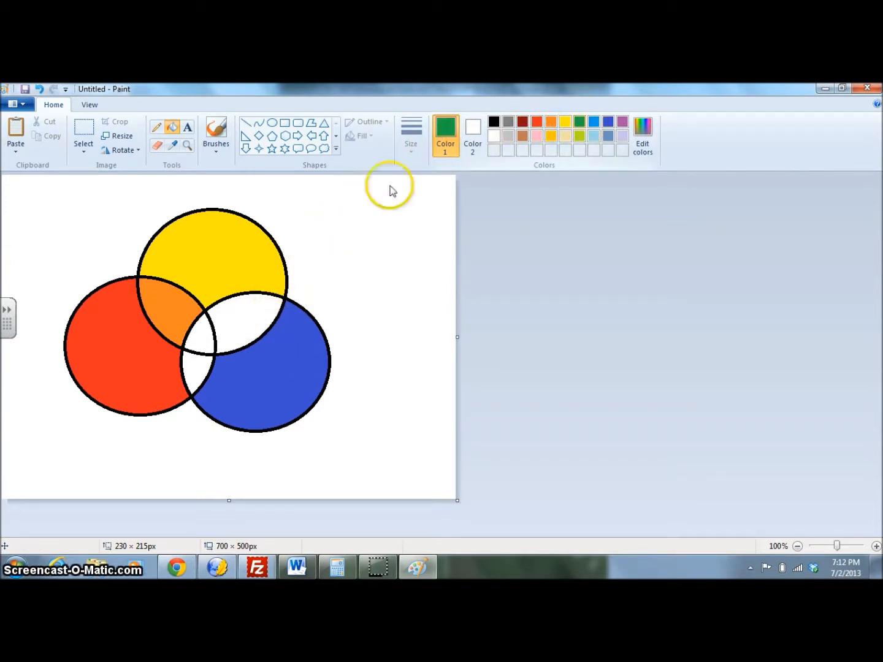
left_click(239, 325)
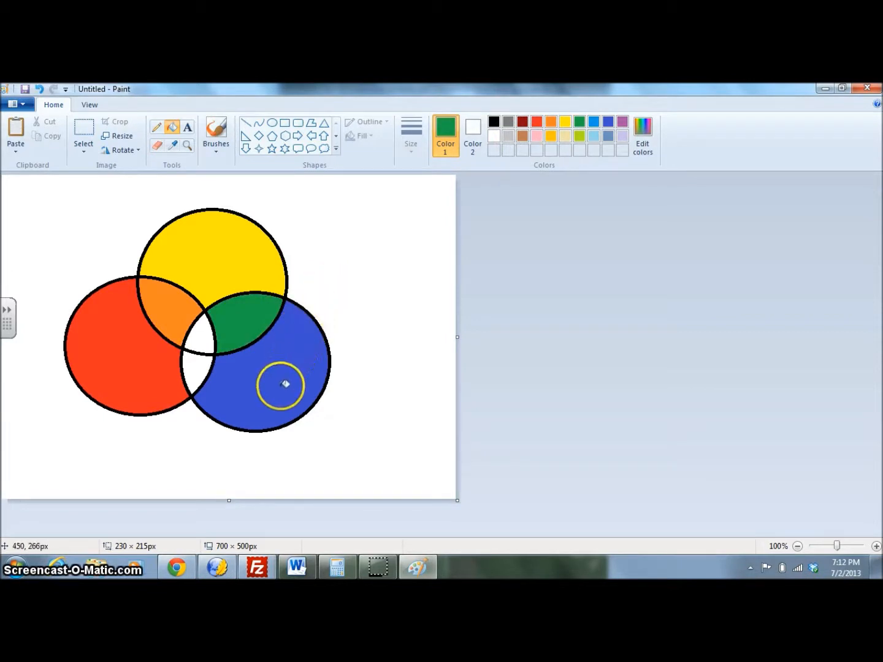
mouse_move(277, 392)
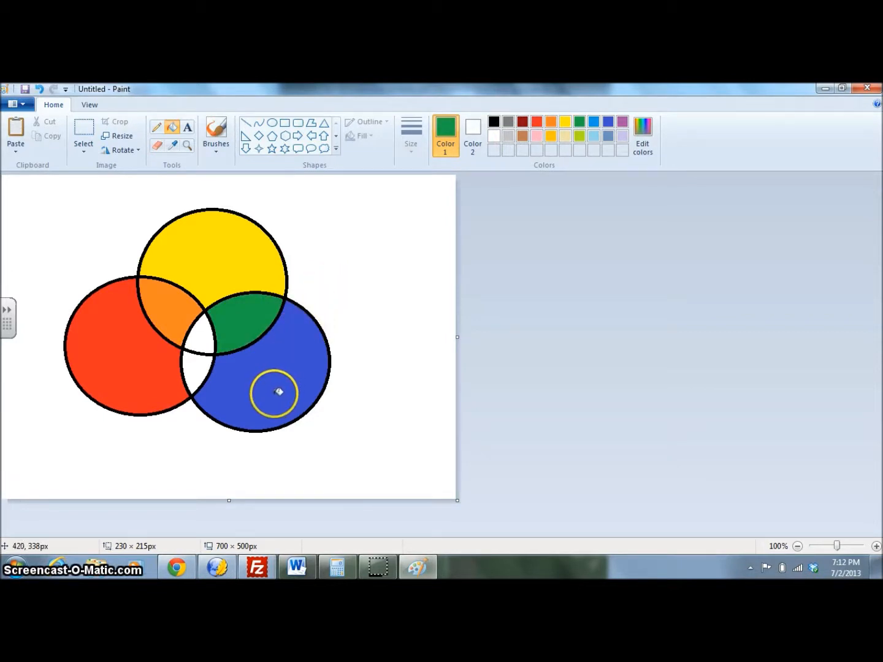
mouse_move(161, 381)
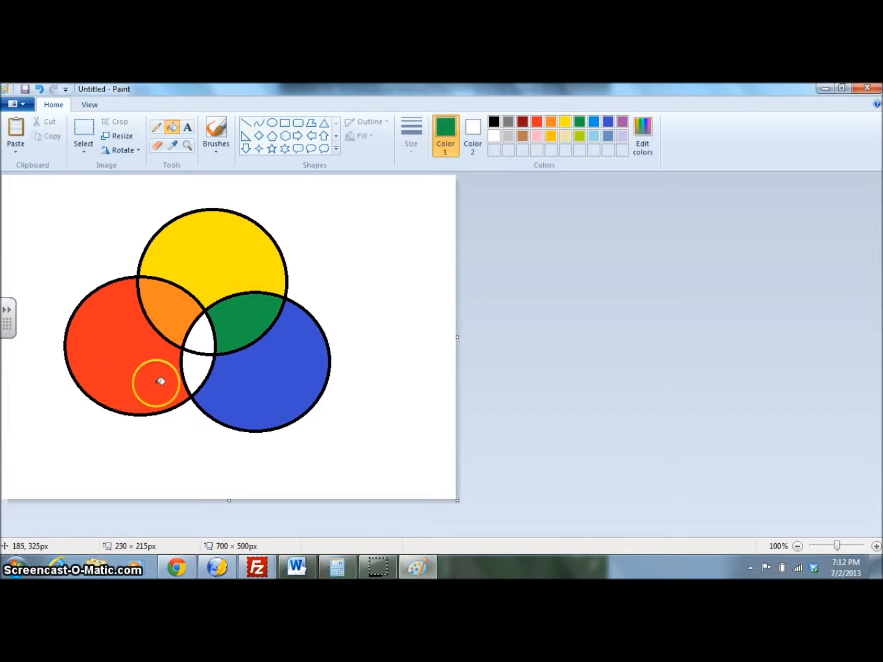
mouse_move(351, 223)
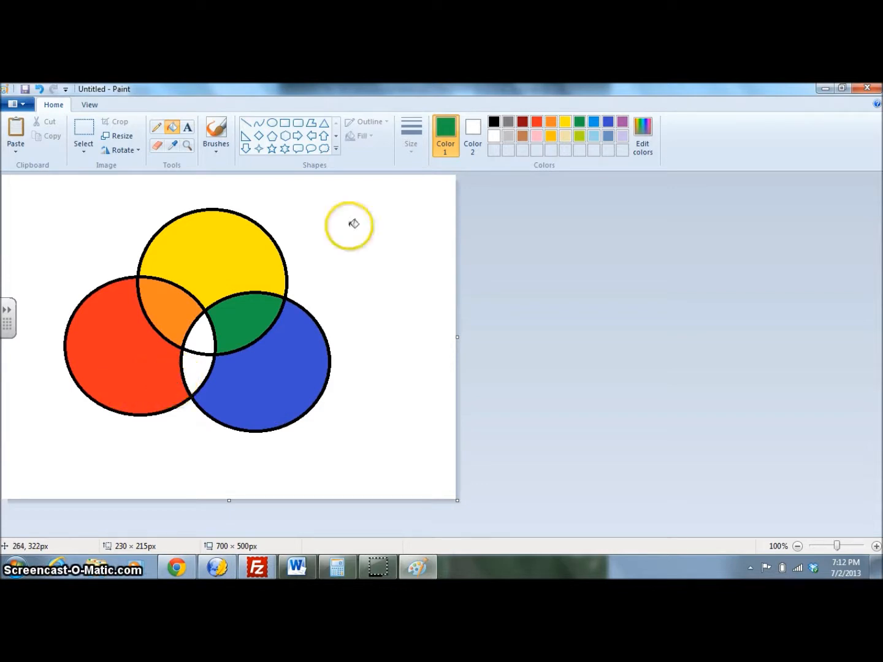
left_click(608, 121)
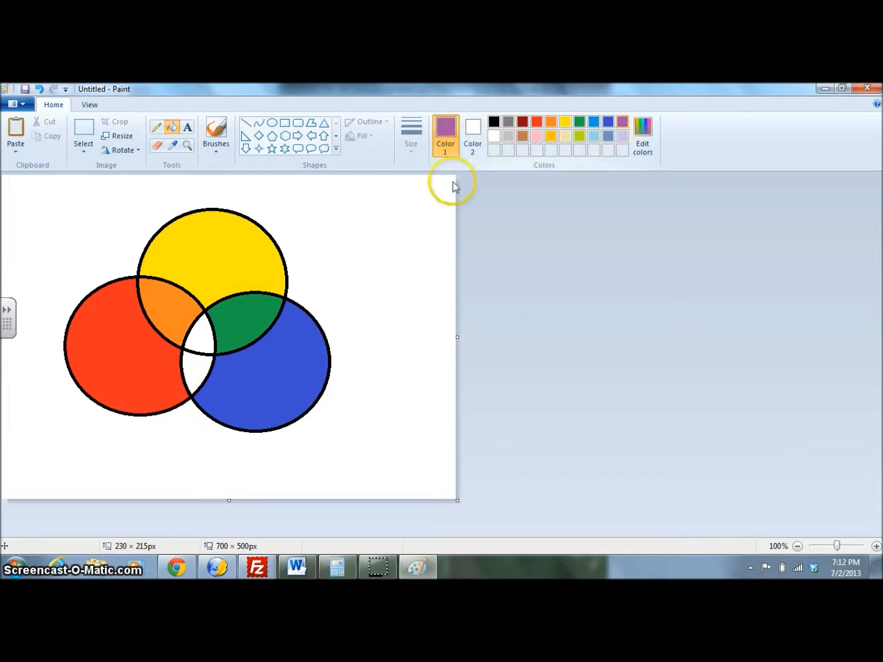
left_click(195, 375)
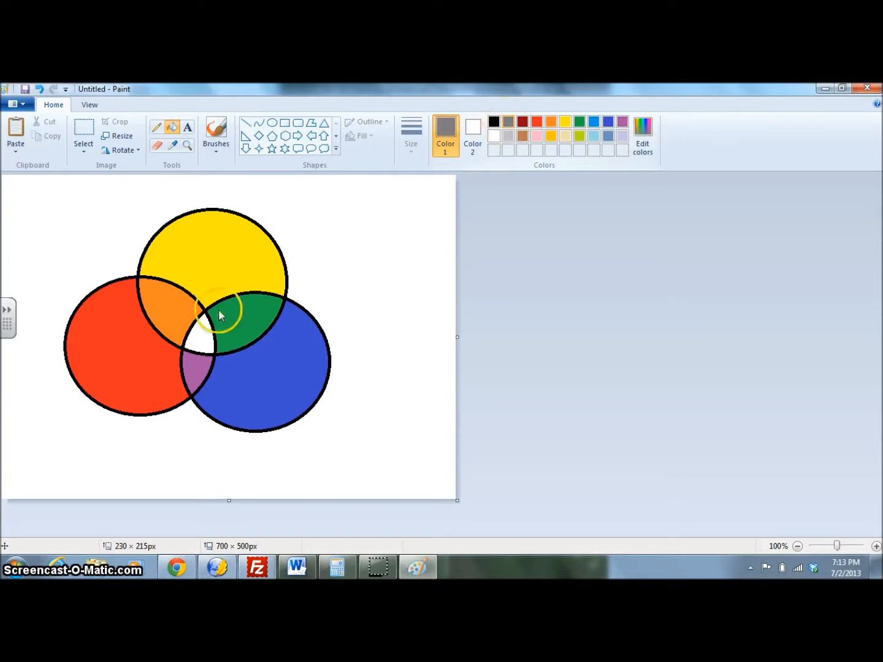
- Fill the shared center of all three circles gray
left_click(202, 334)
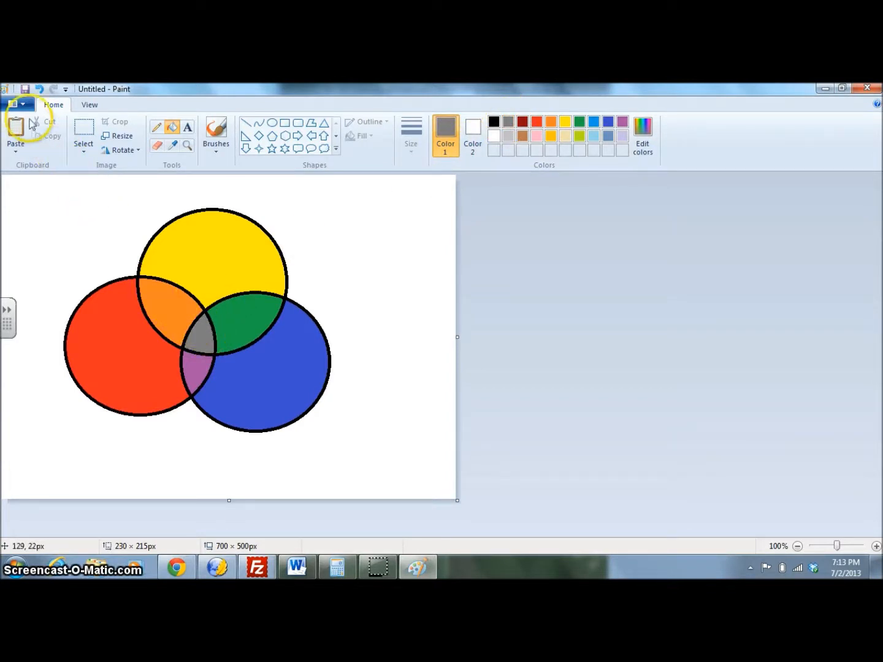
- Save the drawing as the PNG picture 'Your name secondary' in the Images folder
left_click(17, 103)
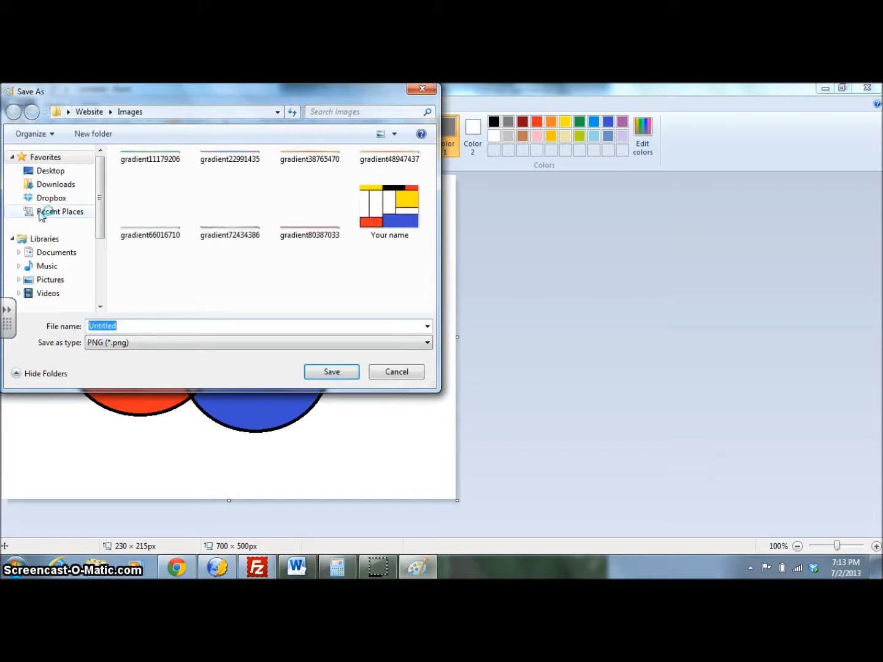
type("Your name secondary")
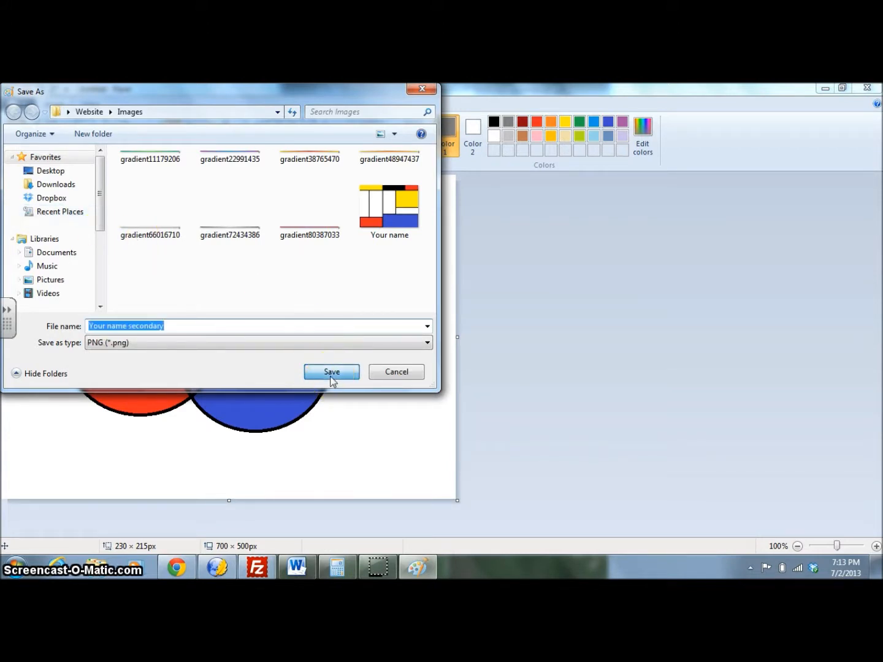
left_click(331, 371)
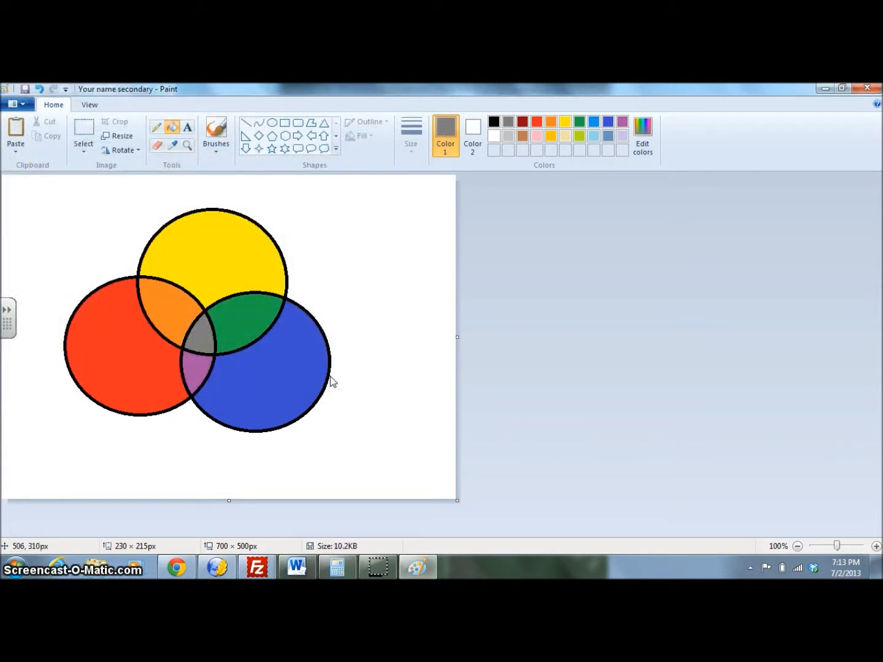